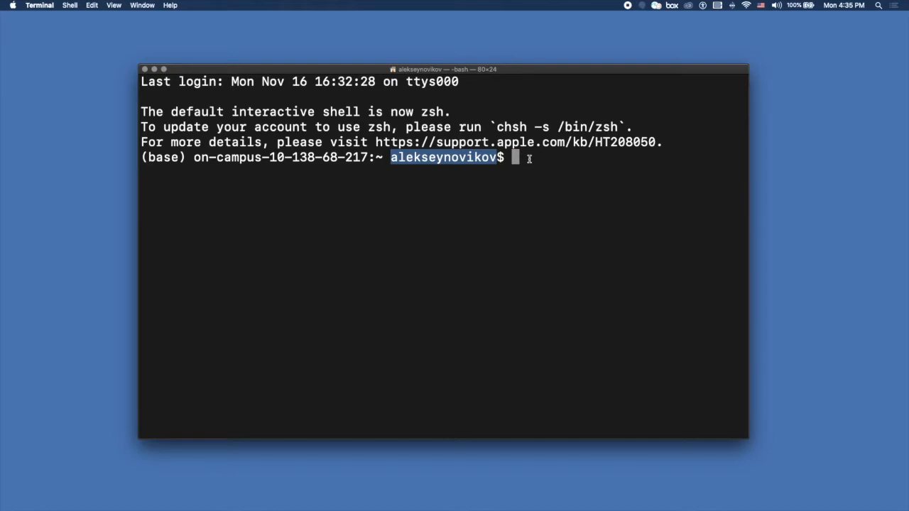
Move into Downloads/ciabatta and list its contents (README, images, metadata, deidentification)
key("Return")
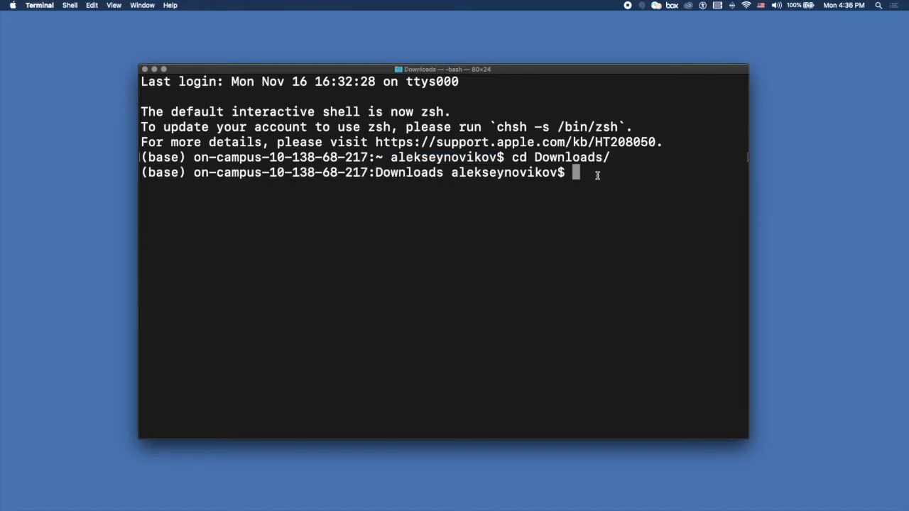
type("cd ciabatta")
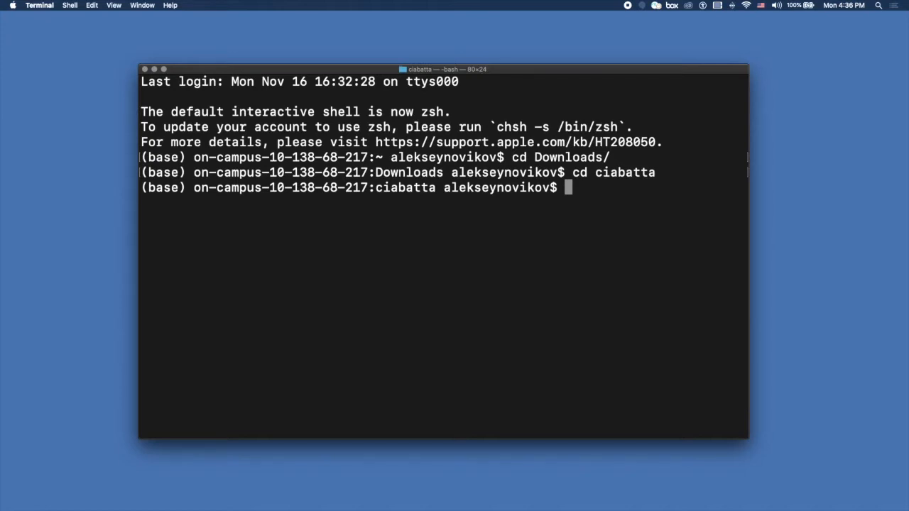
type("l")
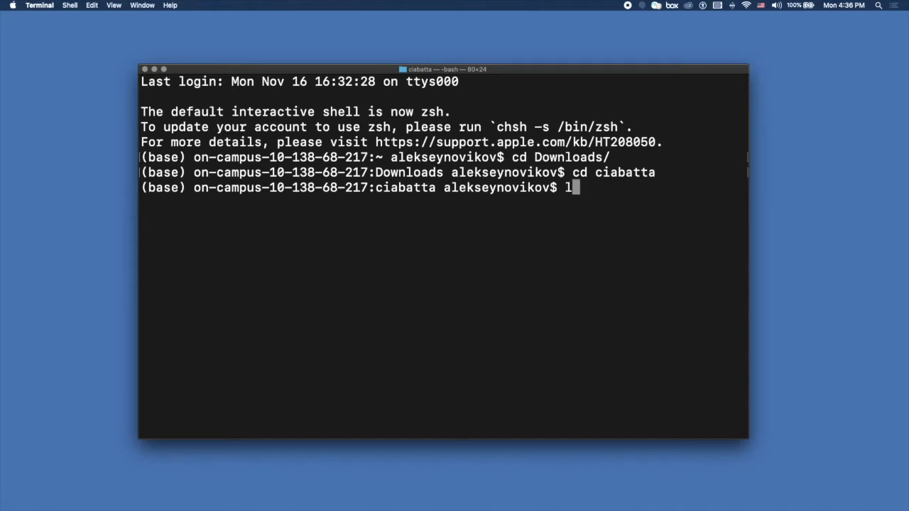
type("s")
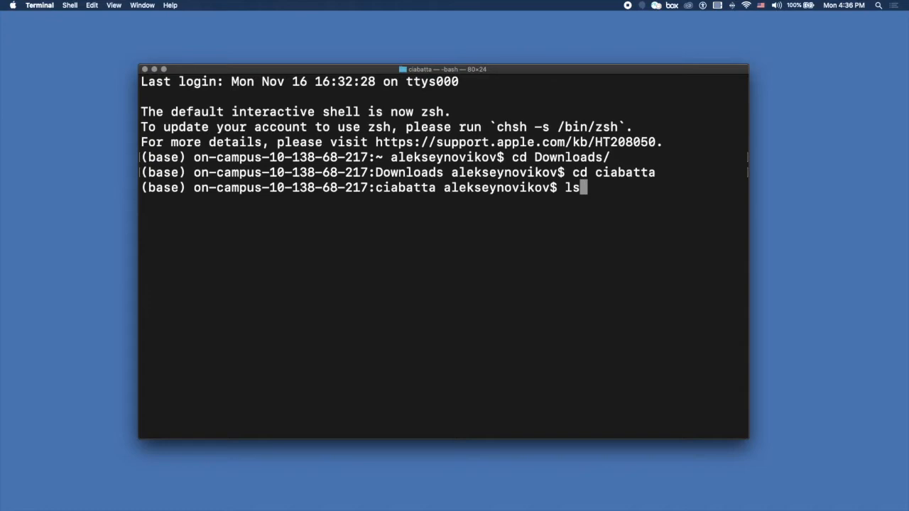
key("Return")
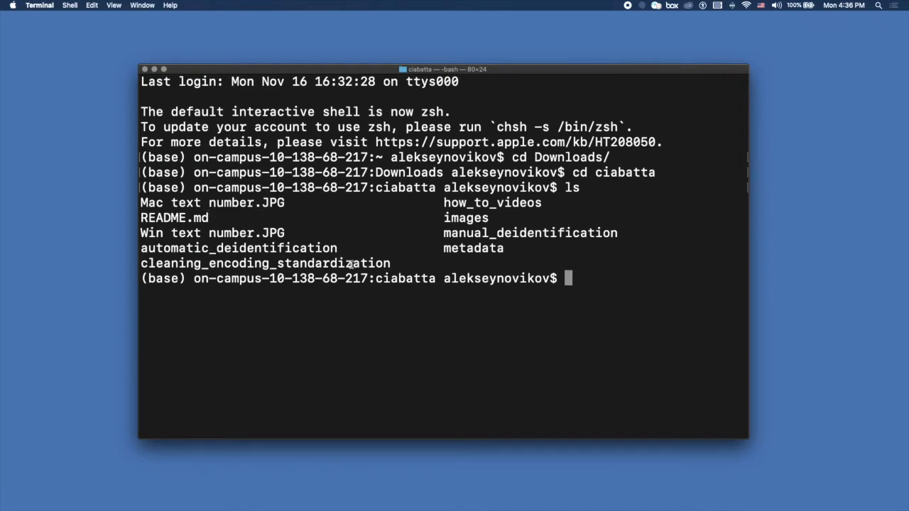
mouse_move(503, 255)
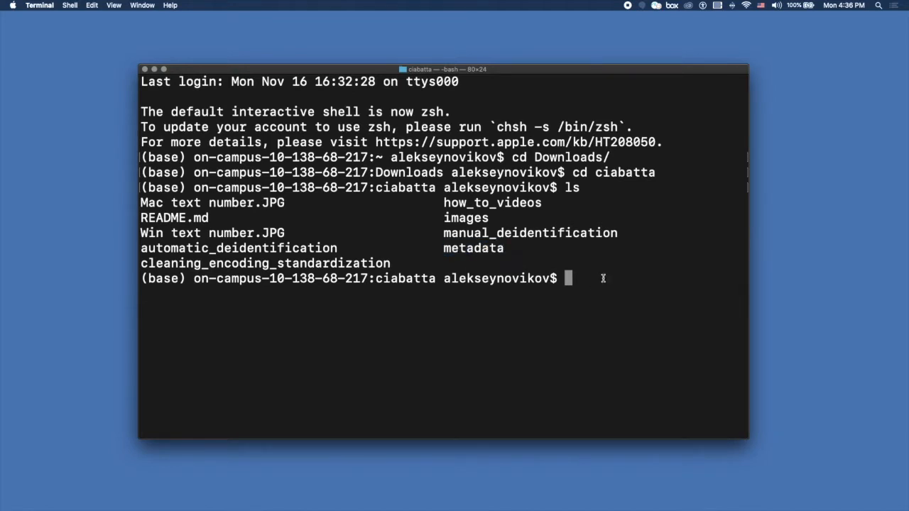
Move into the metadata folder and list its contents
type("cd")
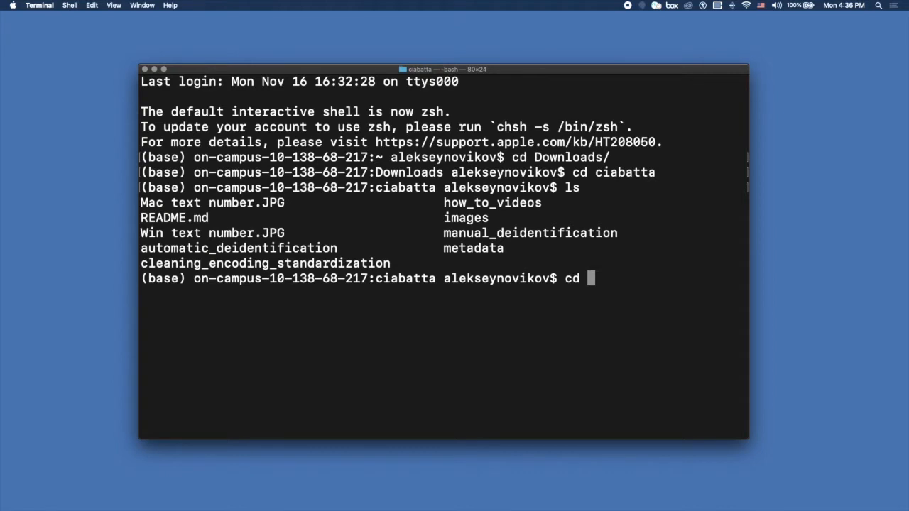
type("metadata/")
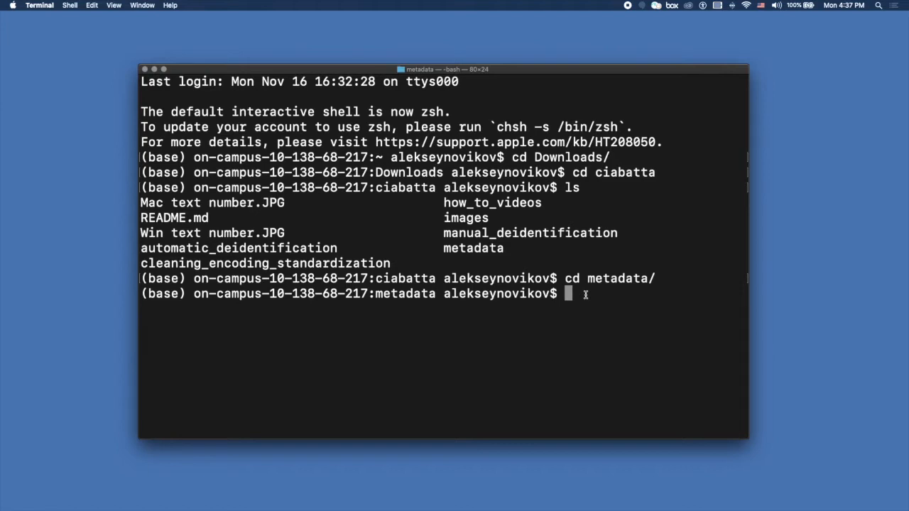
type("ls")
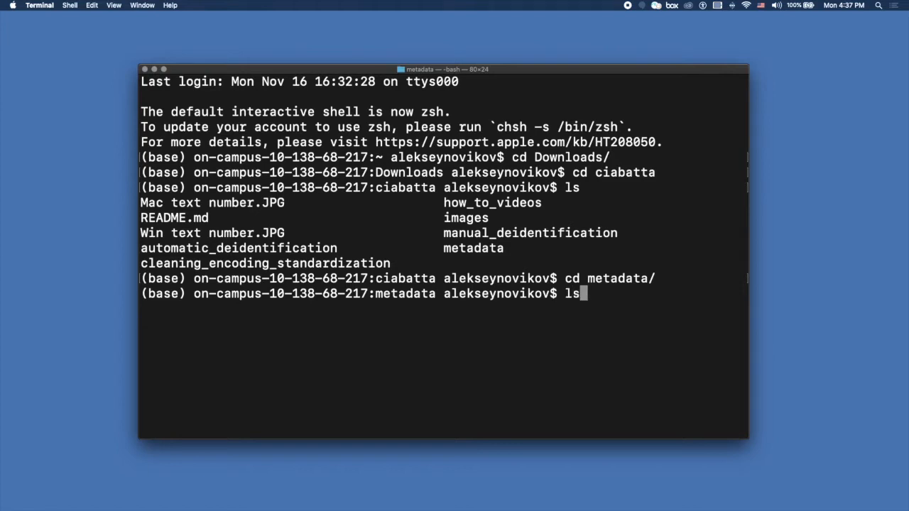
key("Return")
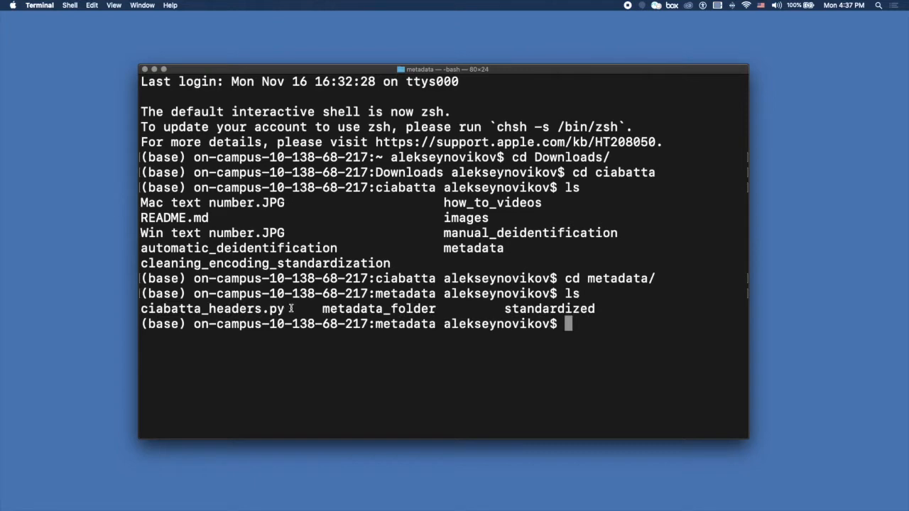
Point out ciabatta_headers.py and the standardized folder in the listing
double_click(211, 308)
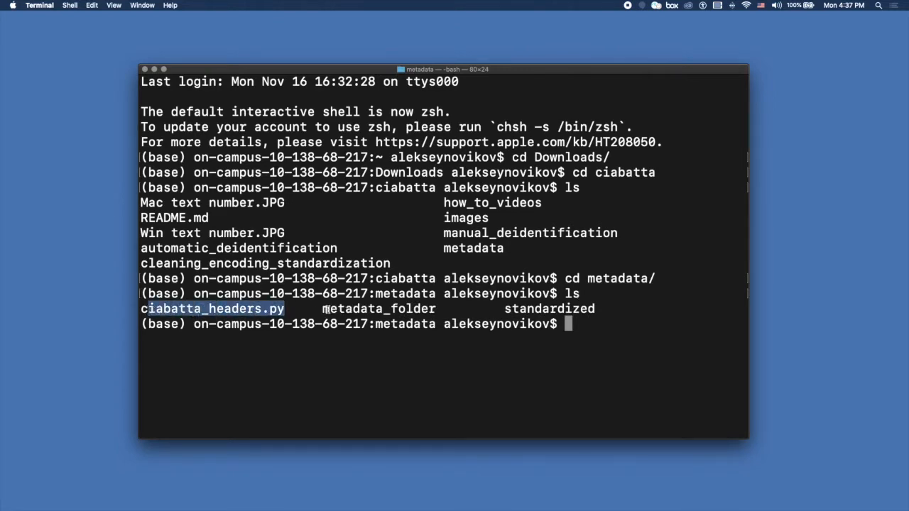
left_click(426, 308)
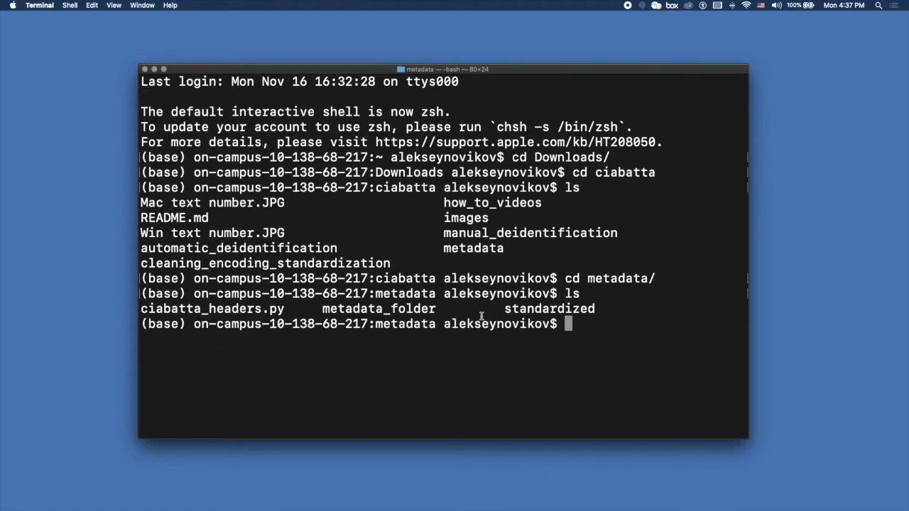
double_click(548, 308)
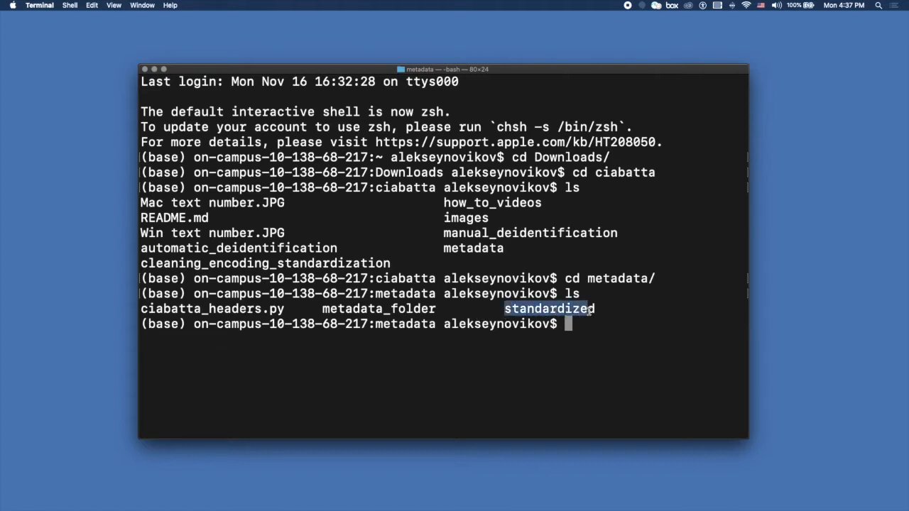
mouse_move(587, 328)
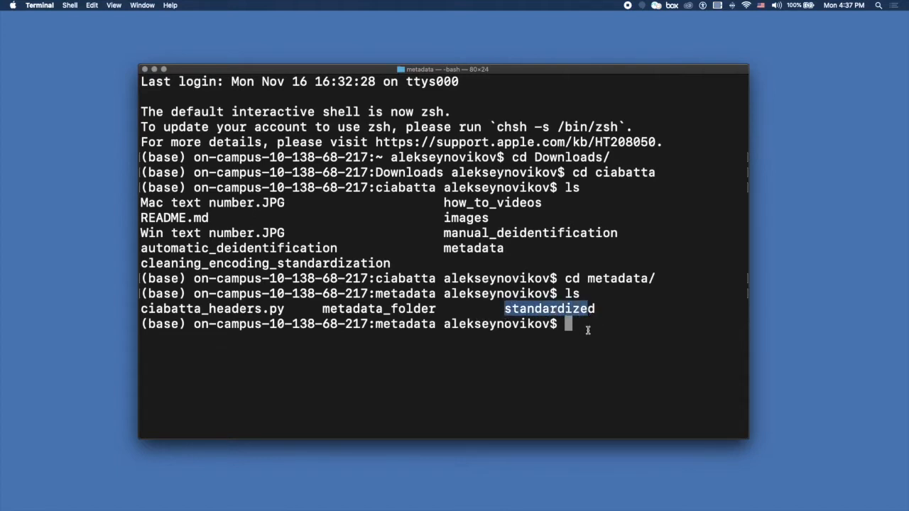
mouse_move(575, 324)
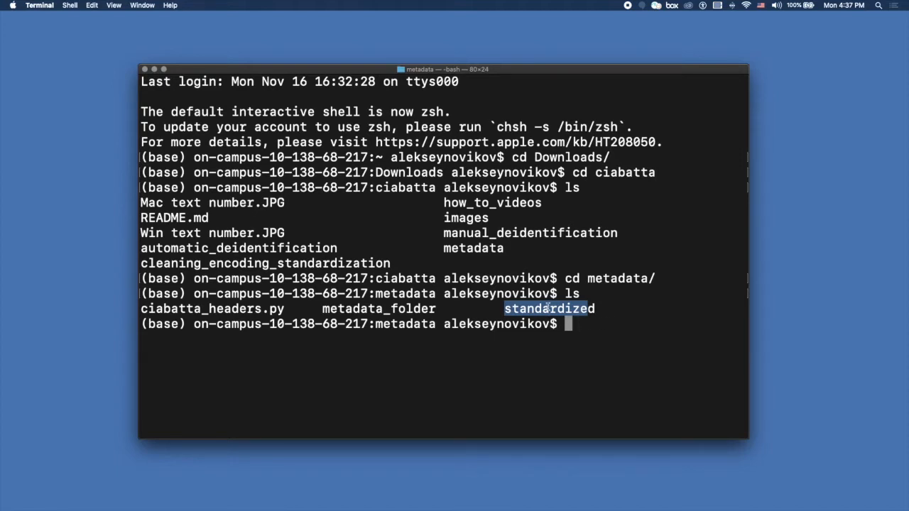
mouse_move(575, 330)
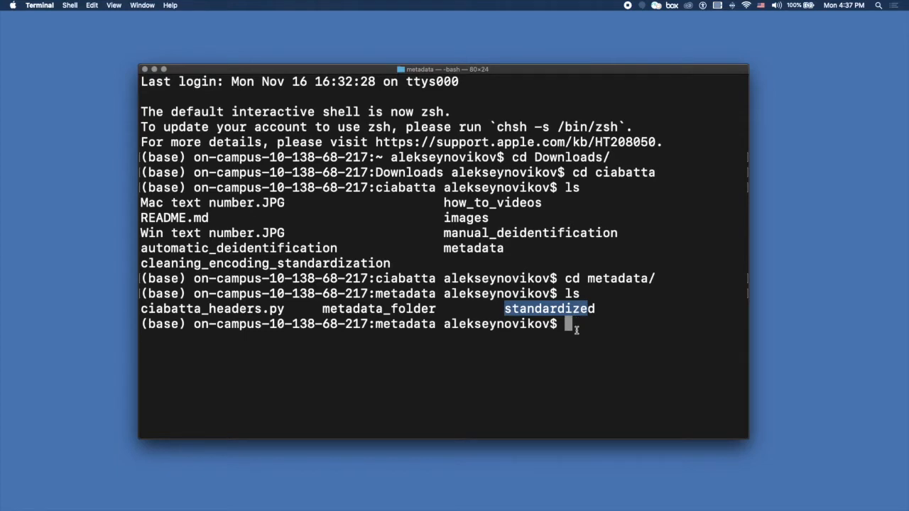
left_click(575, 324)
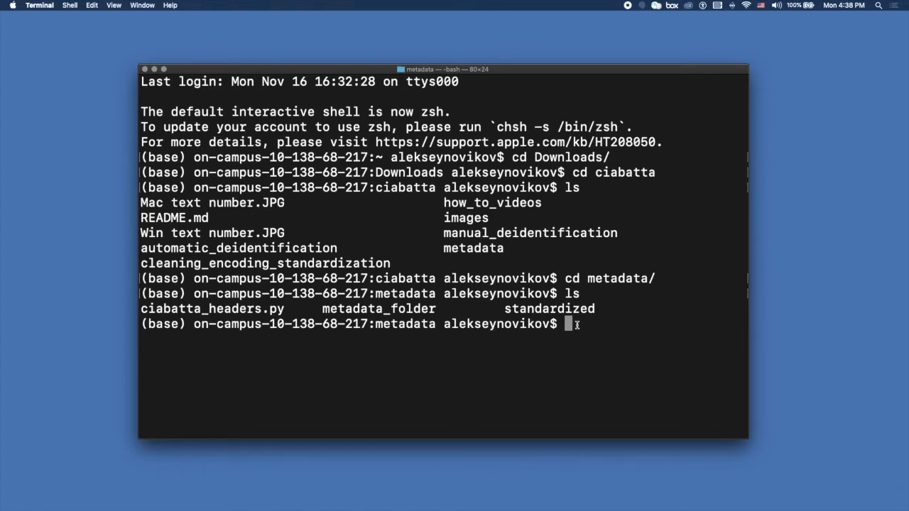
Move into the standardized folder and list its subfolders 101, 102 and 10600
type("cd standardized/")
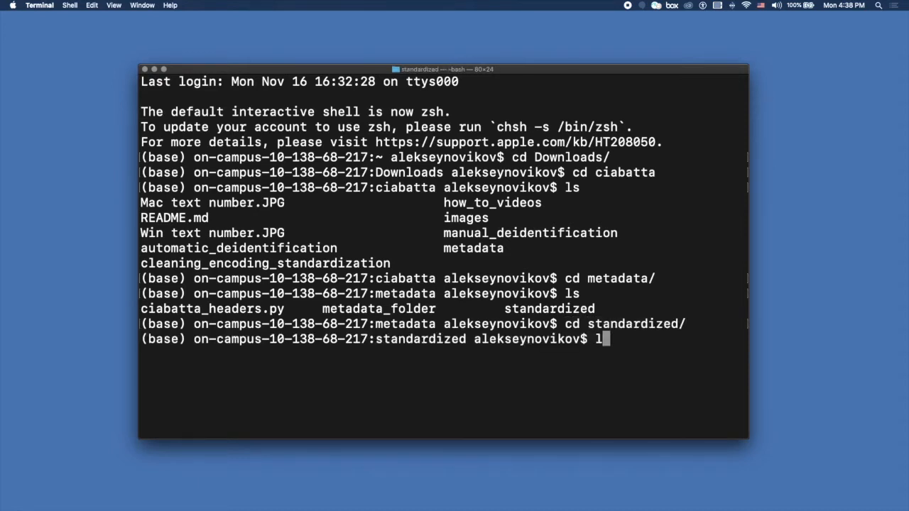
key("Return")
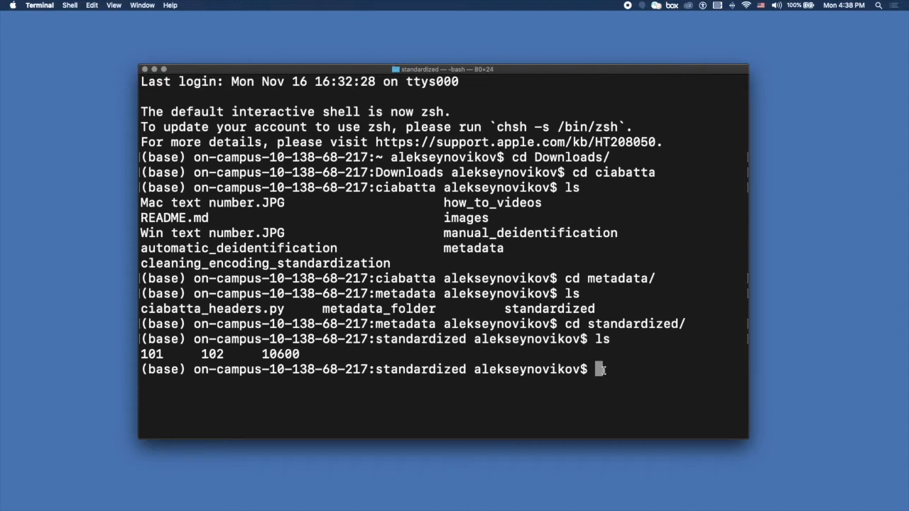
type("ls")
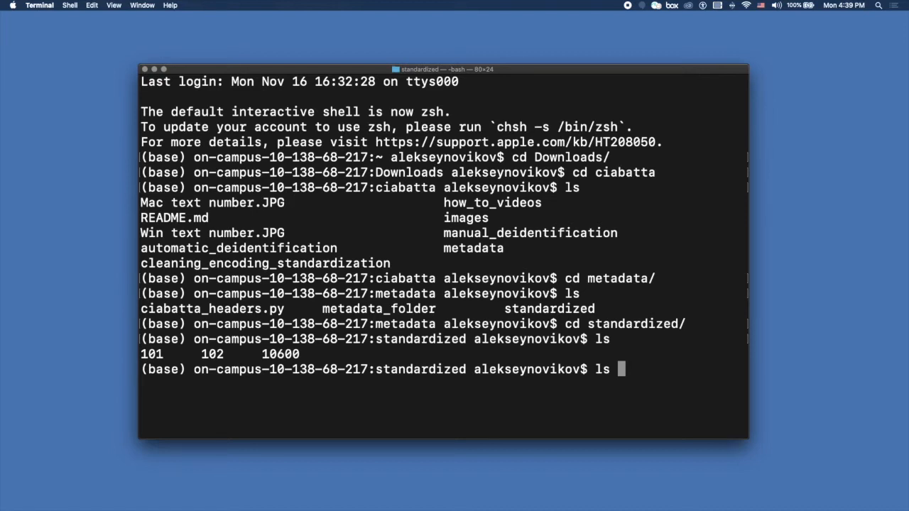
Count the nested .txt files in folder 101 with ls 101/**/**/*.txt | wc -l, returning 20
type("101")
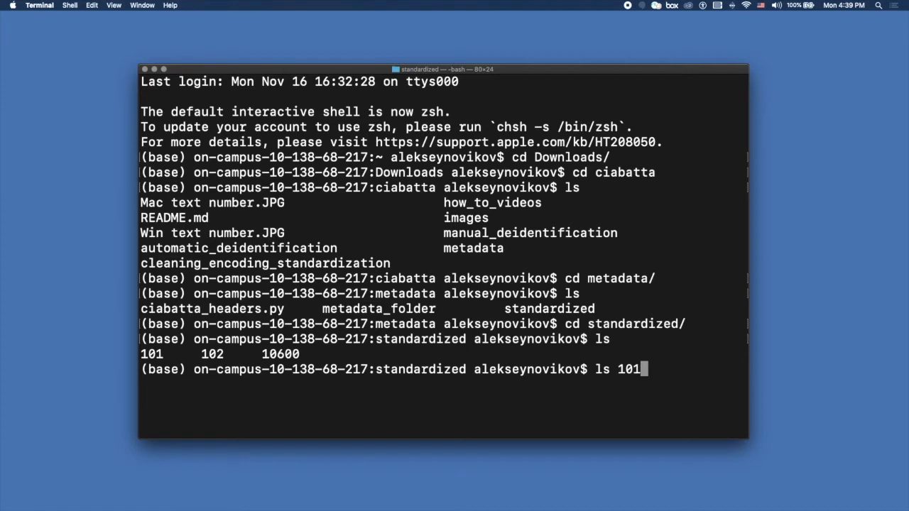
type("/")
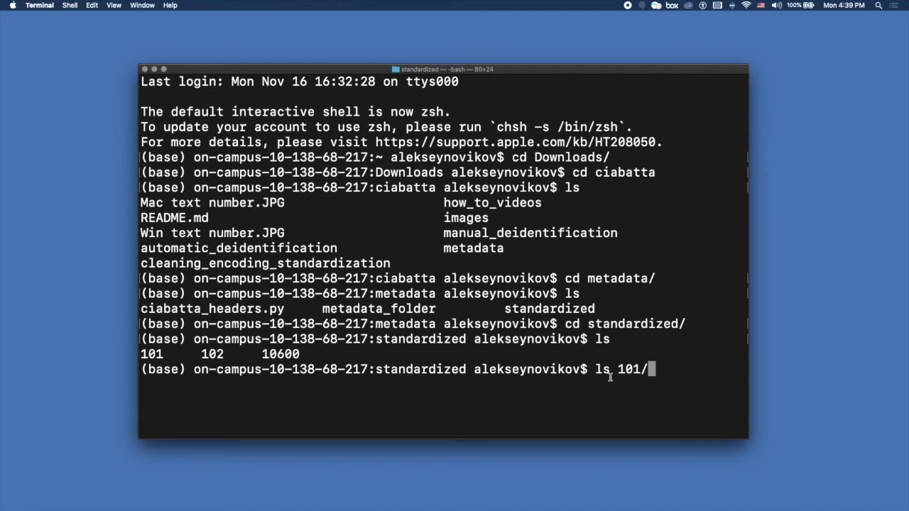
type("**")
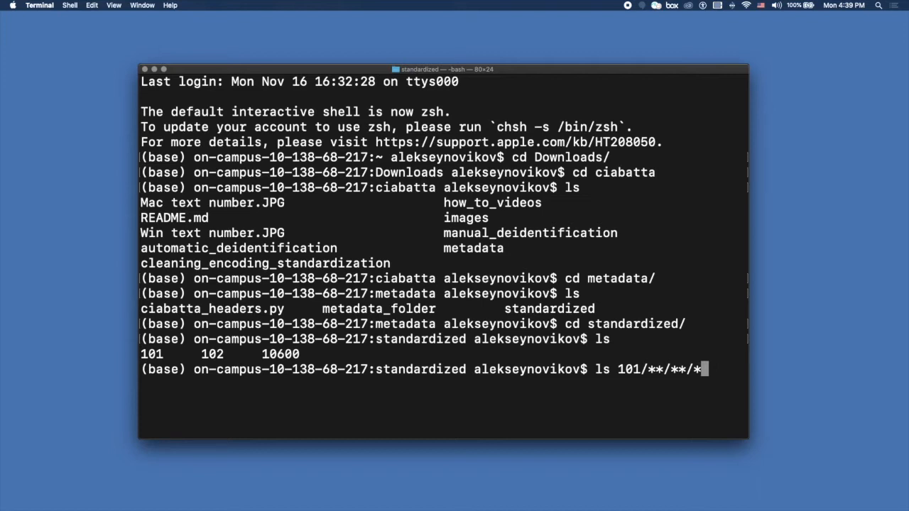
type(".tx")
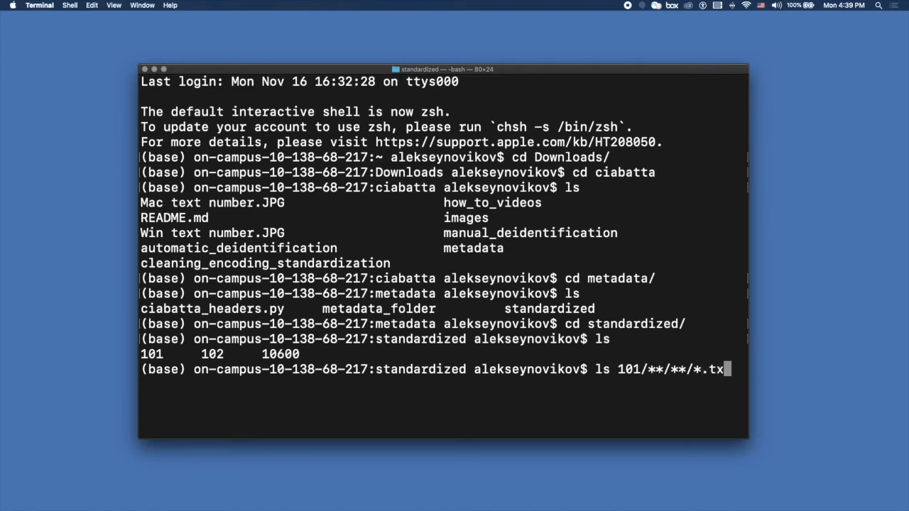
type("t |")
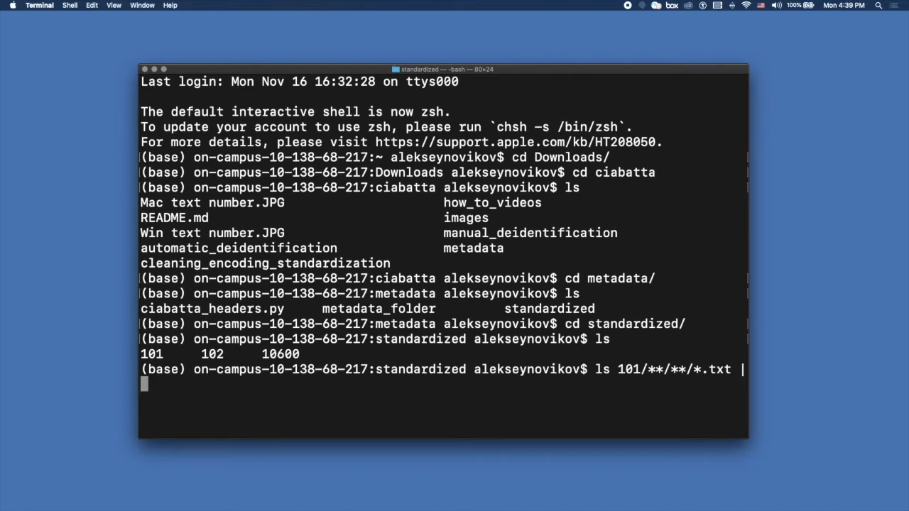
type("wc")
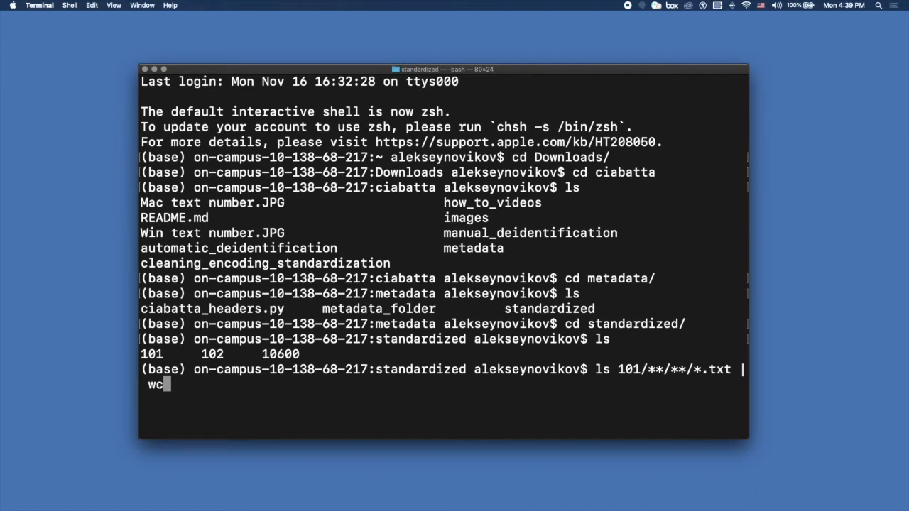
type("-l")
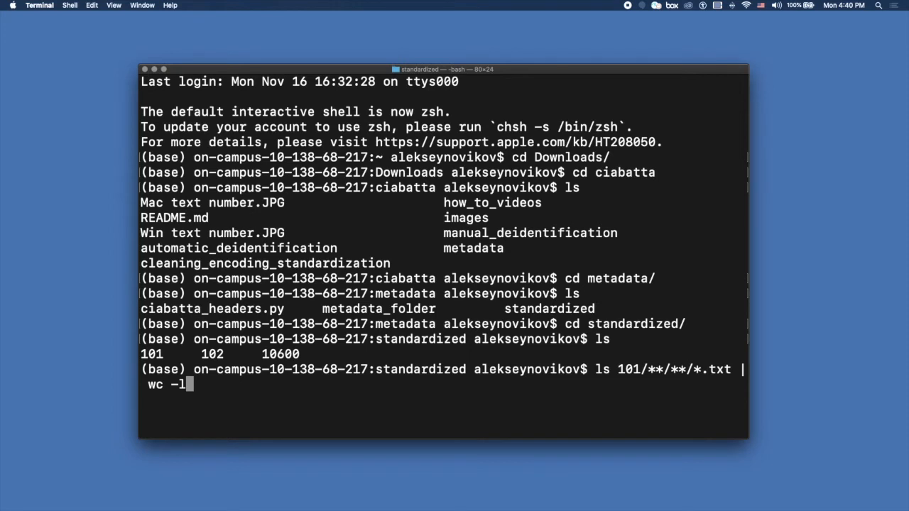
key("Return")
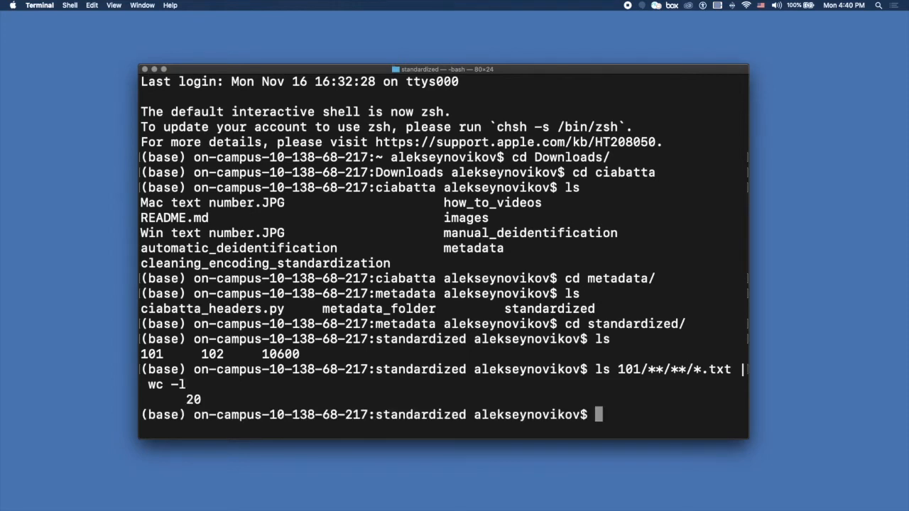
Mark the resulting count of 20 text files in the output
double_click(193, 399)
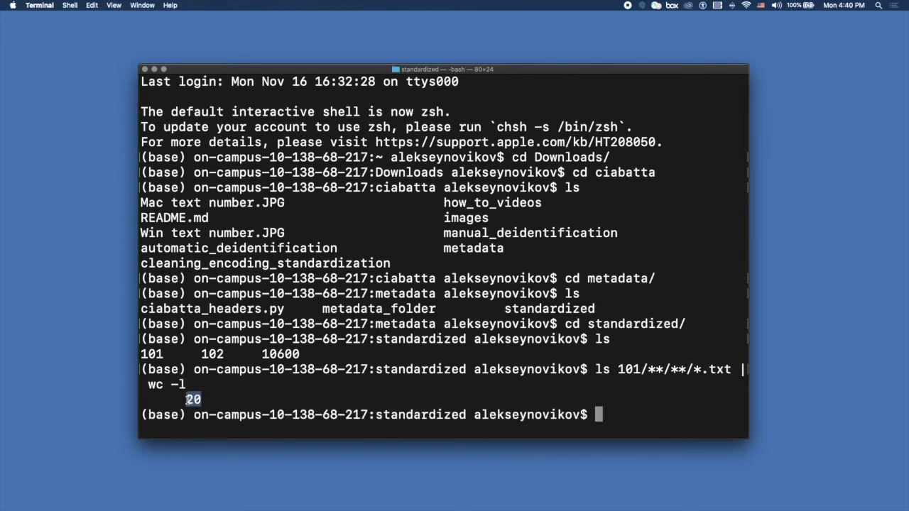
mouse_move(684, 378)
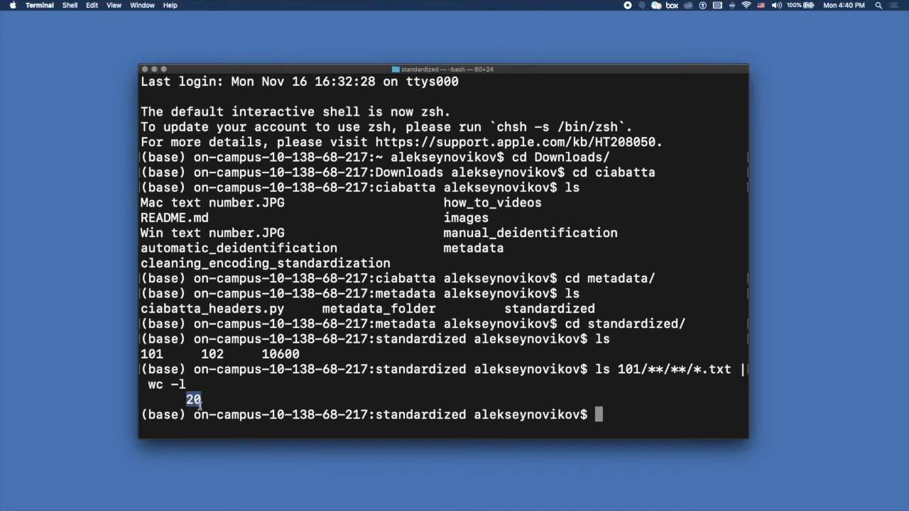
mouse_move(620, 370)
type("cd ..")
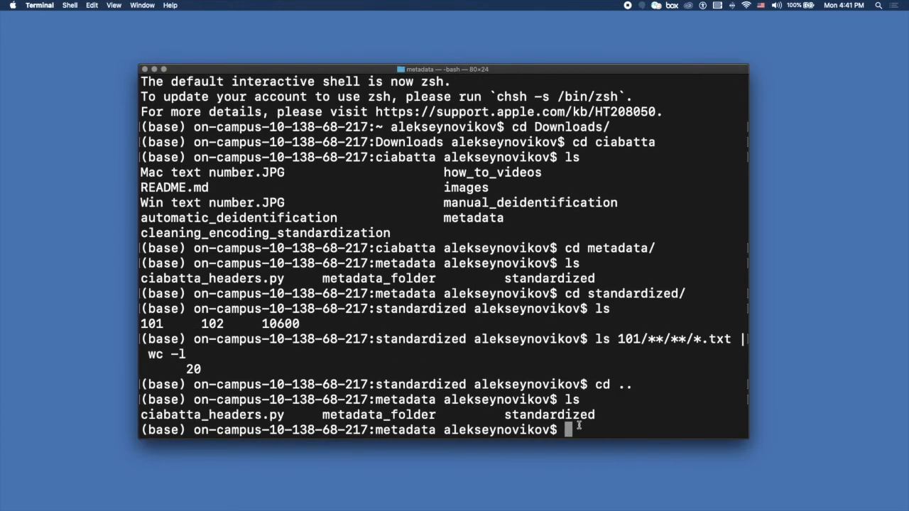
Compose python ciabatta_headers.py with --directory=standardized/101
type("py")
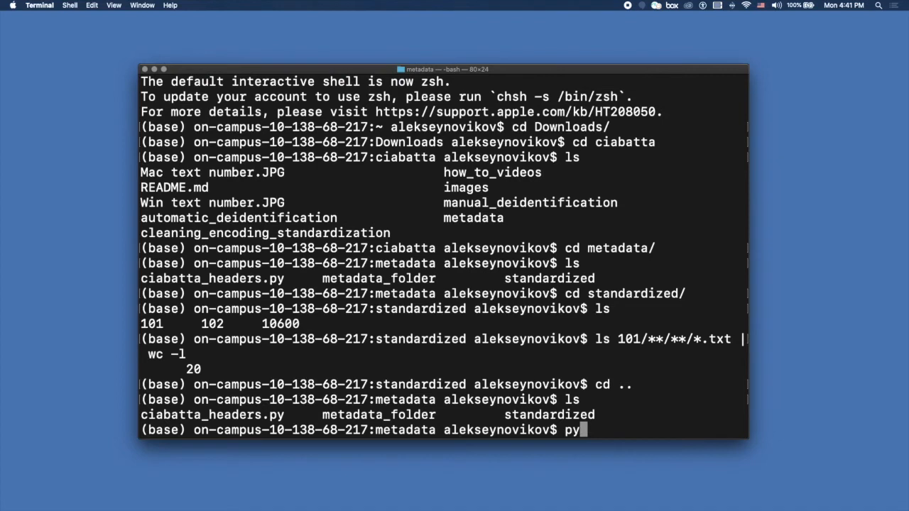
type("thon")
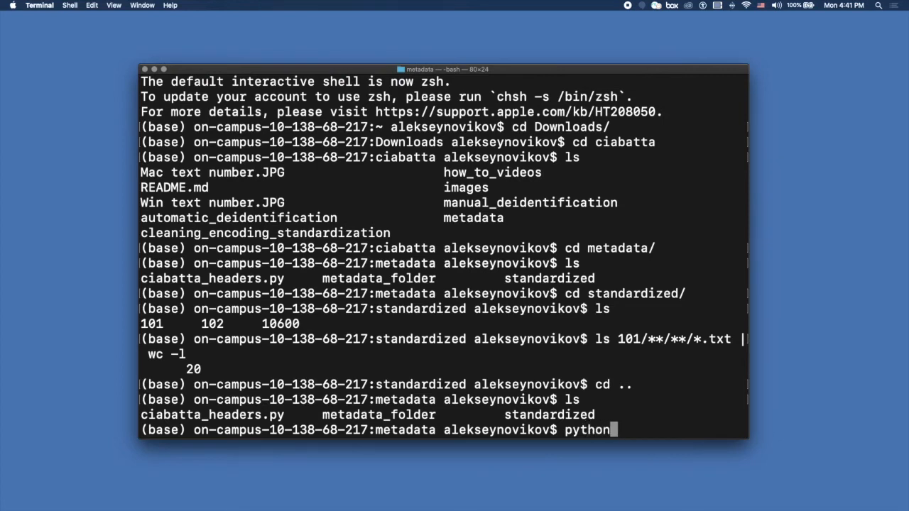
type("ciabatta_headers.py")
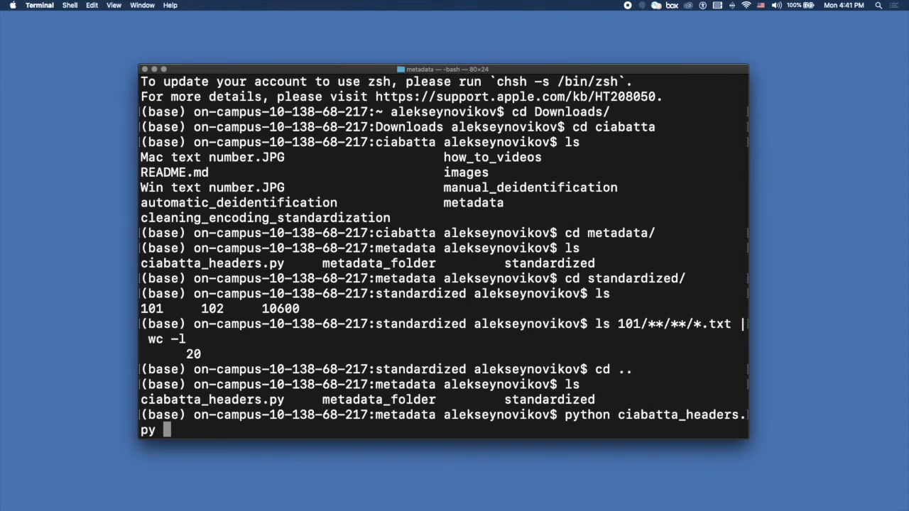
type("--")
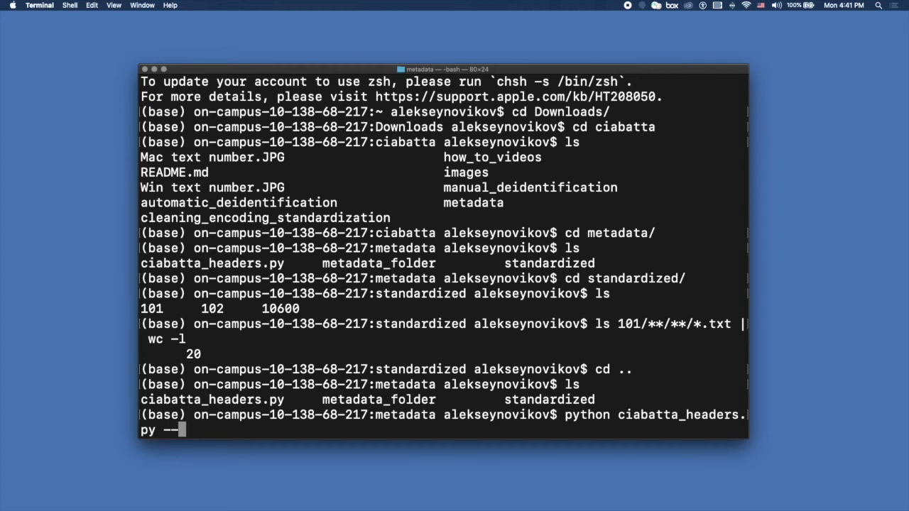
type("direct")
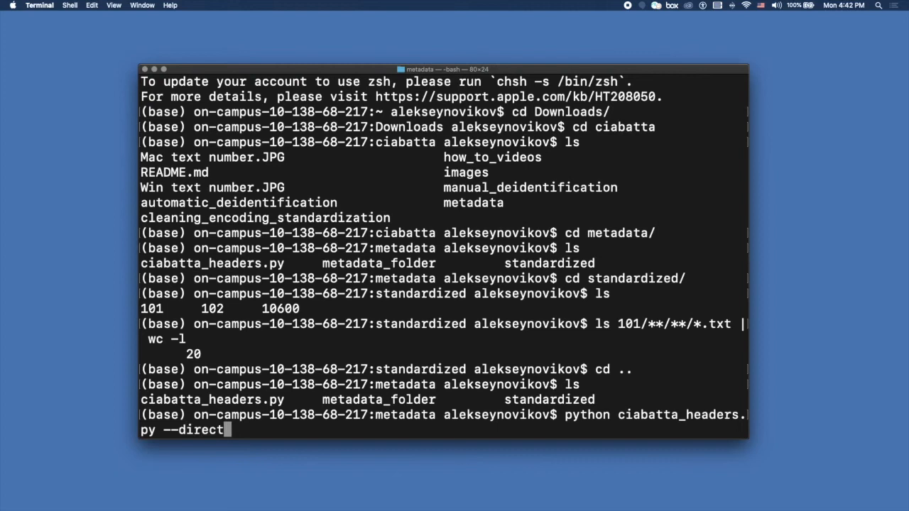
type("ory")
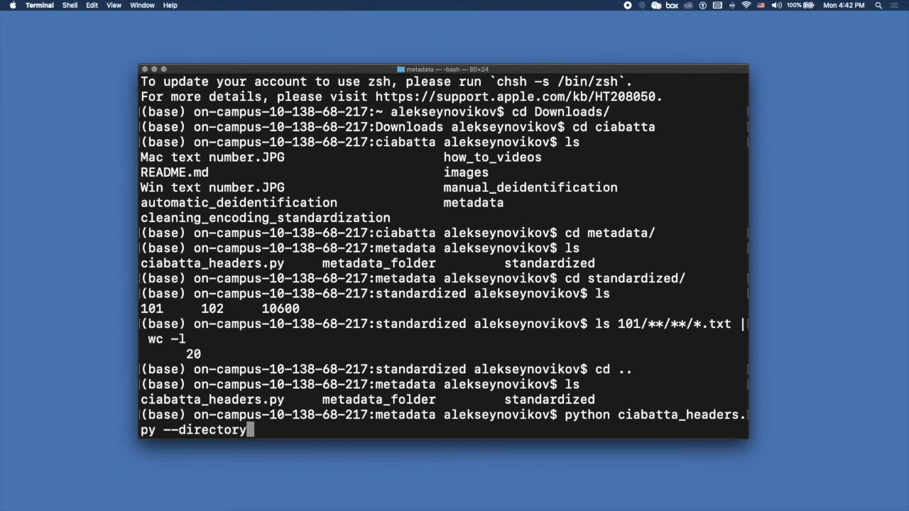
type("=")
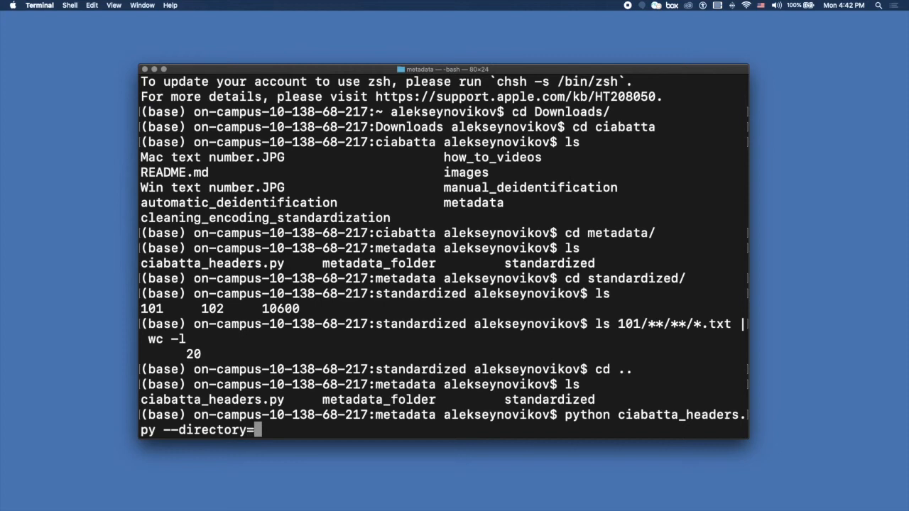
type("stand")
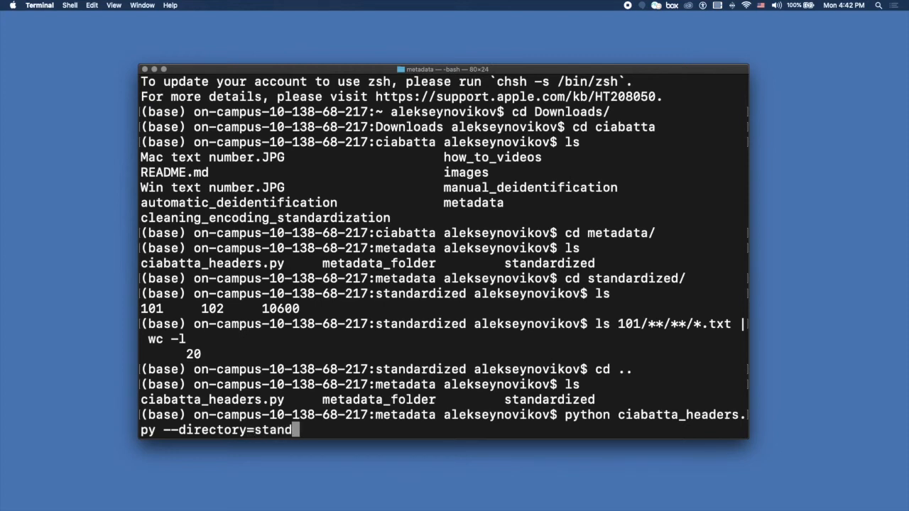
type("ardized/")
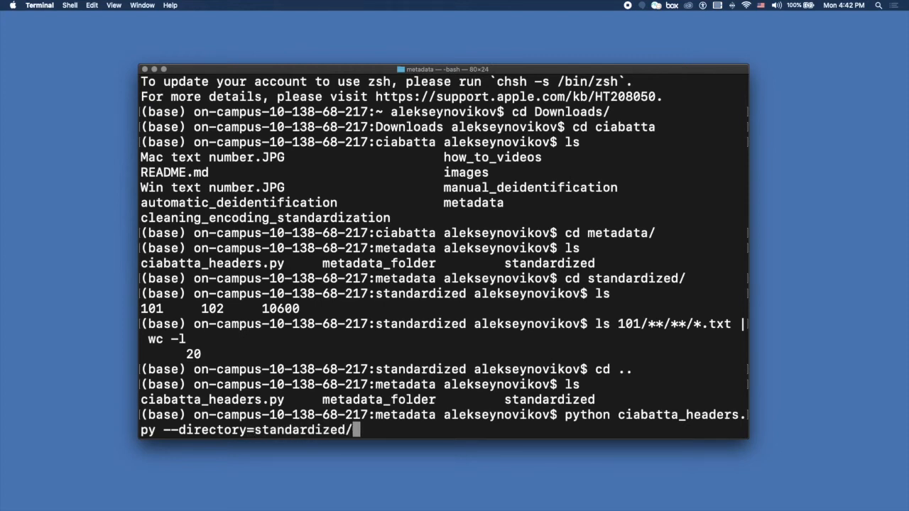
type("101 --")
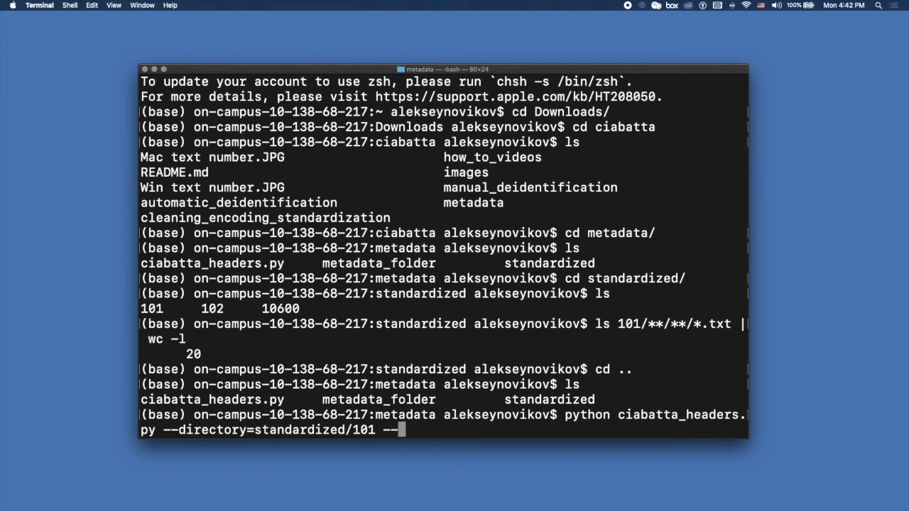
Add --master_file=metadata_folder/master_student_data.xlsx to the command without running it
type("master_")
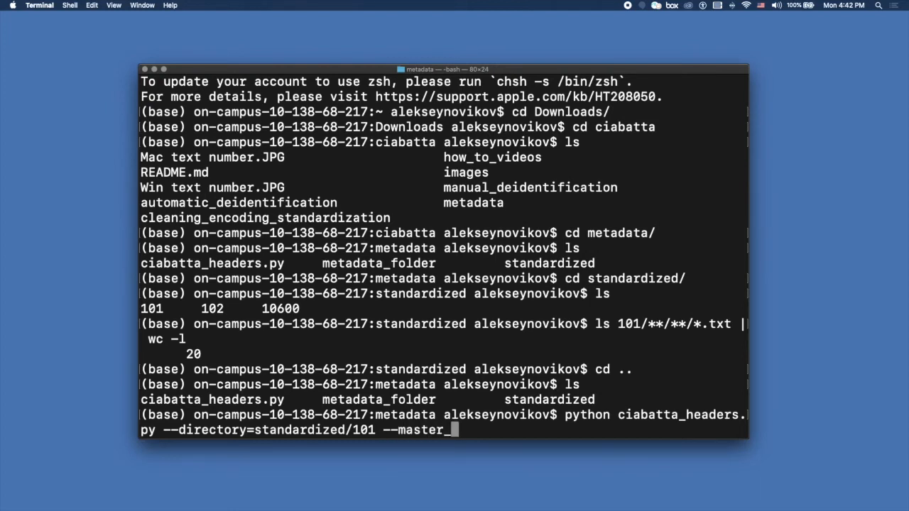
type("file")
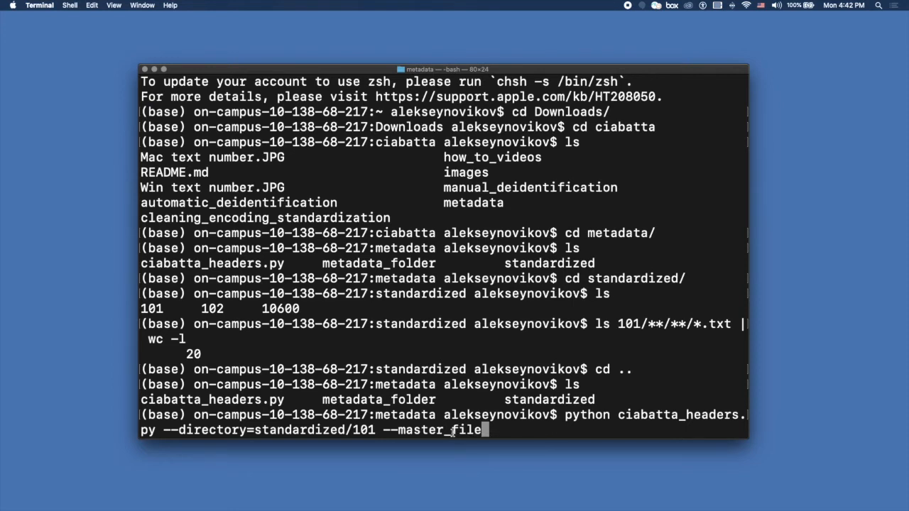
type("=")
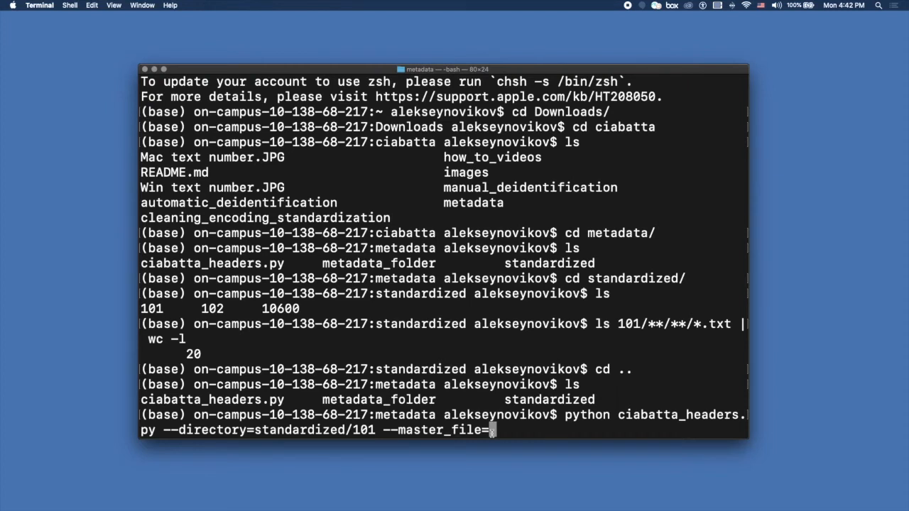
type("metadata_folder/")
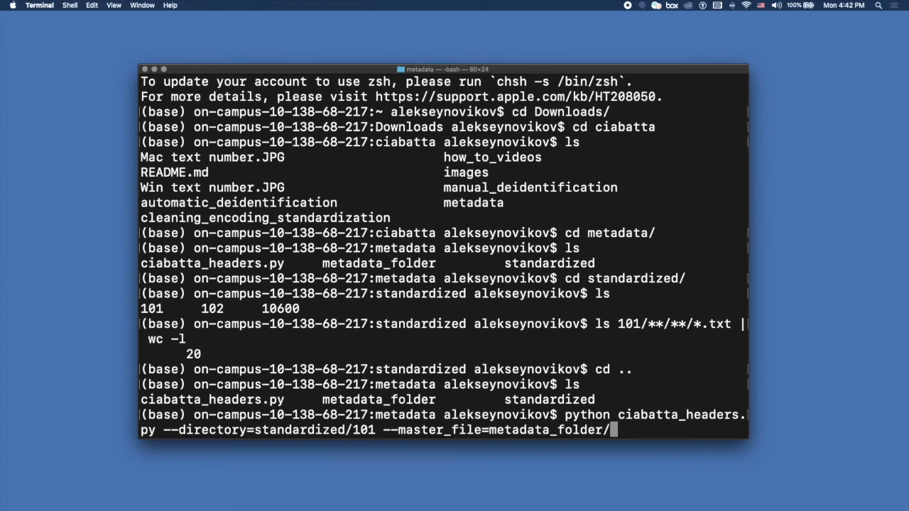
type("master_student_data.xlsx")
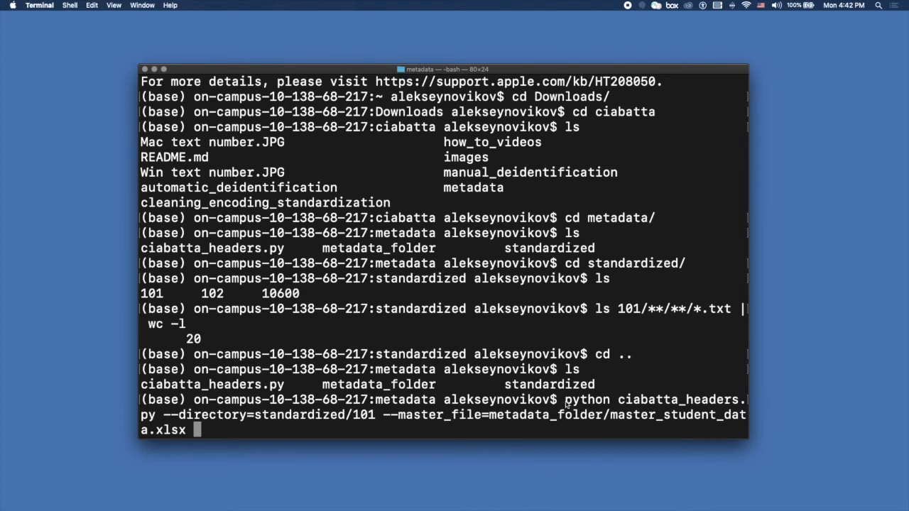
mouse_move(657, 405)
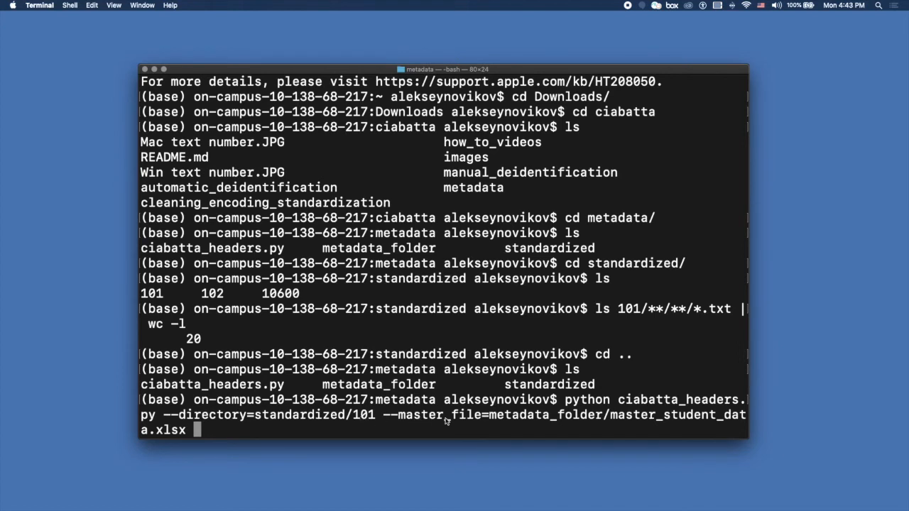
mouse_move(534, 425)
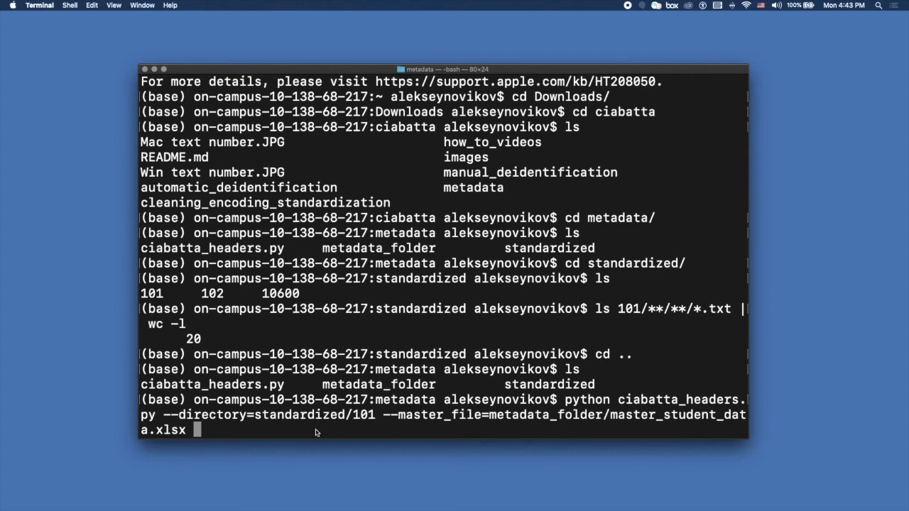
Run the header-adding script on folder 101 and mark its processing output
key("Return")
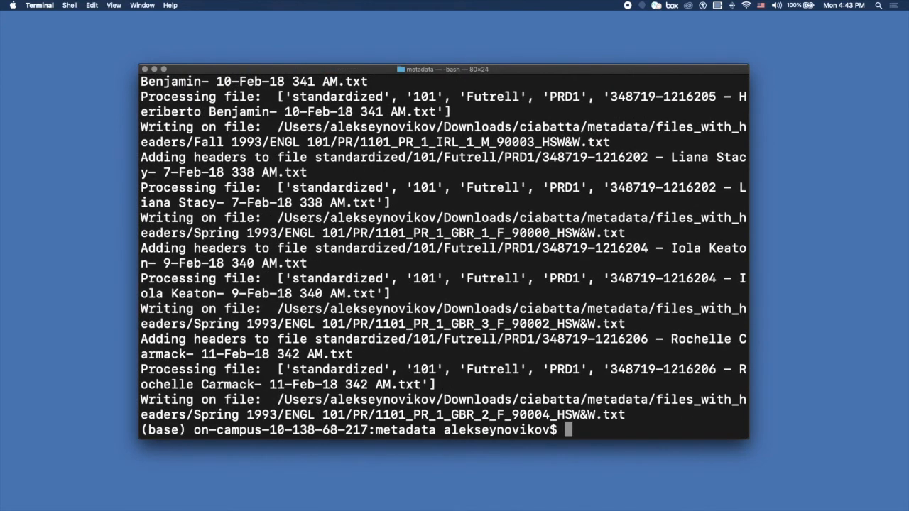
mouse_move(339, 424)
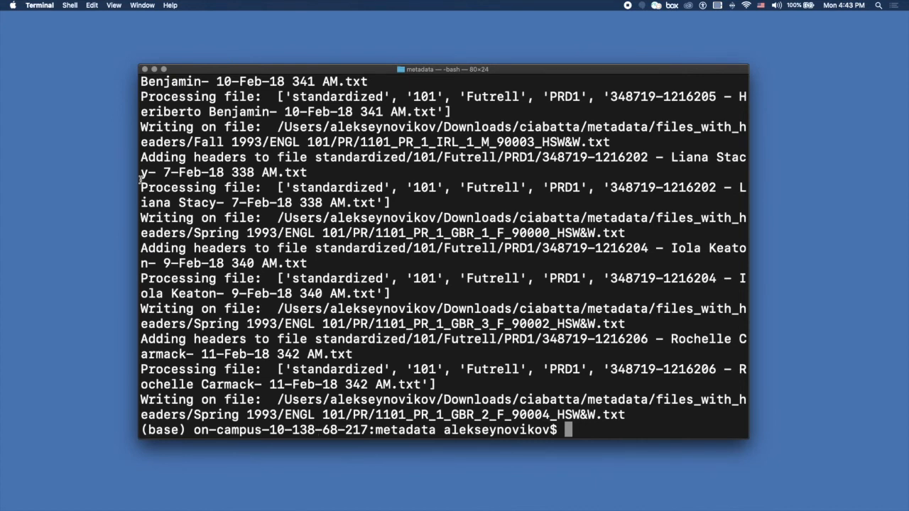
double_click(199, 188)
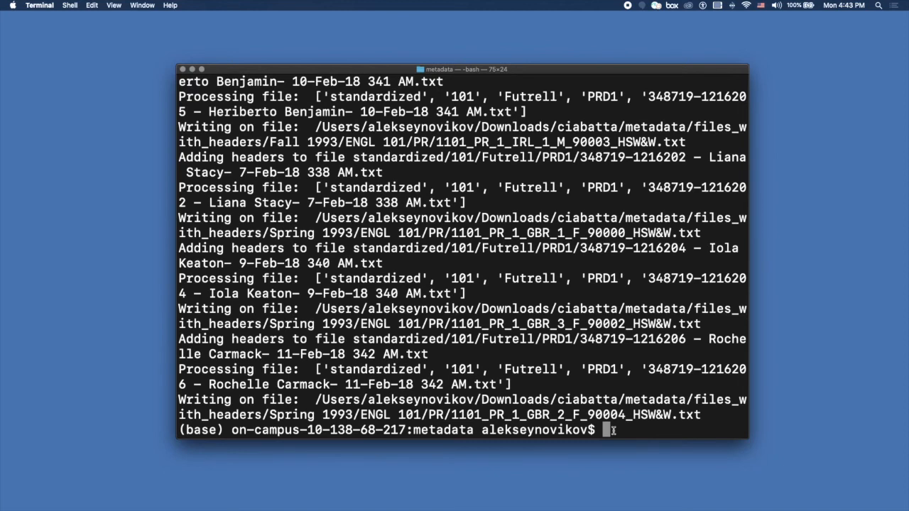
List metadata, move into files_with_headers and count its nested .txt files, returning 20
type("ls")
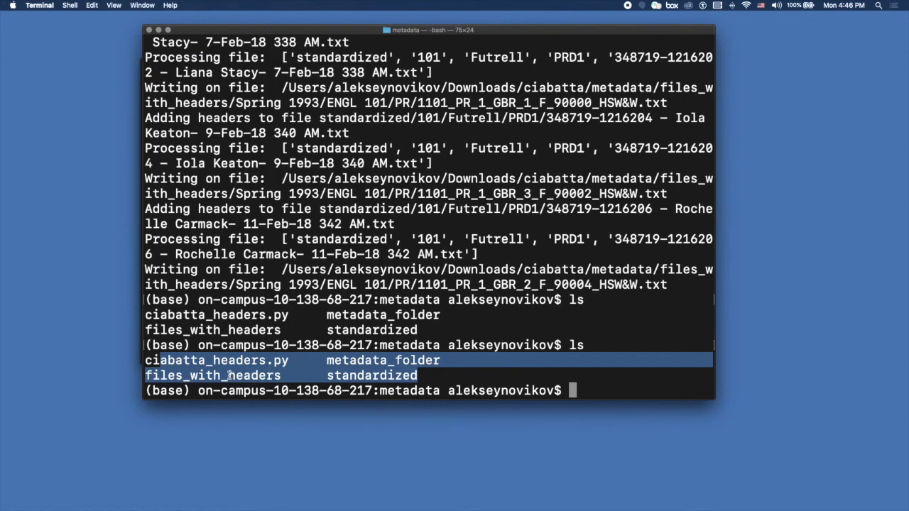
type("l")
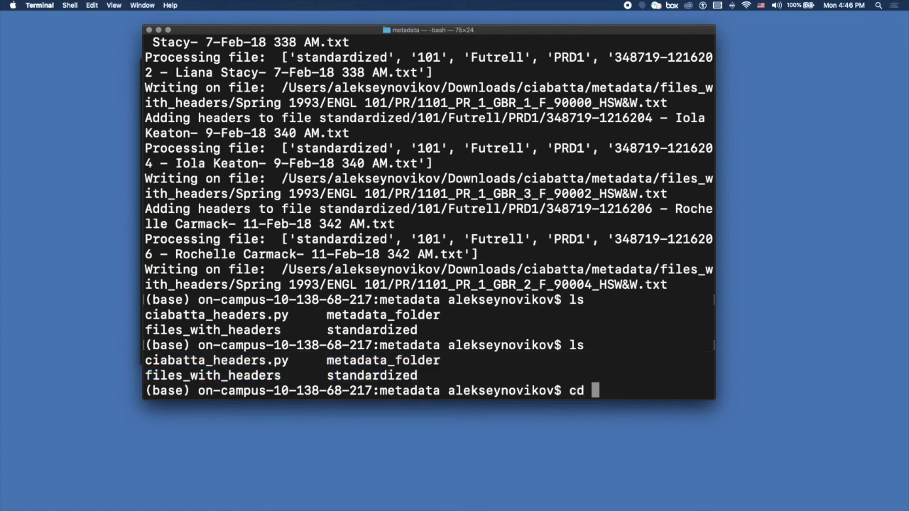
type("files_with_headers/")
type("ls **/**/**/**/*.txt | wc -l")
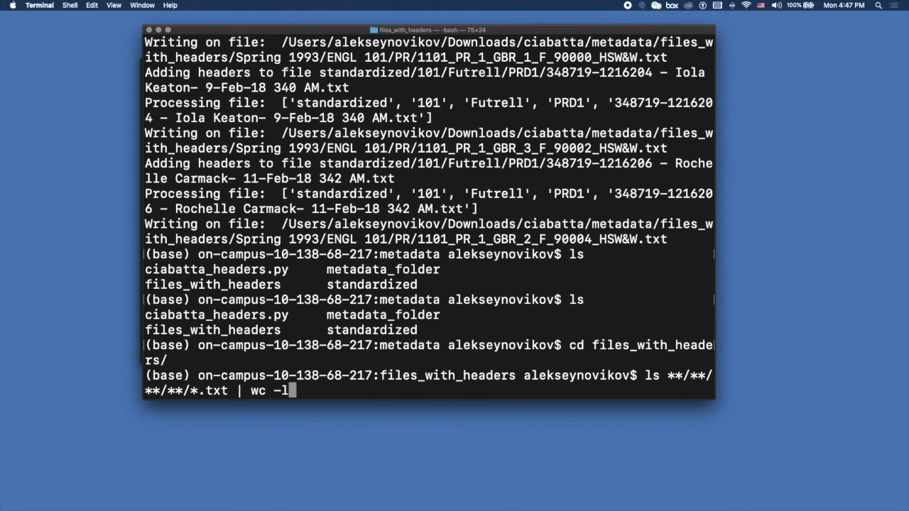
key("Return")
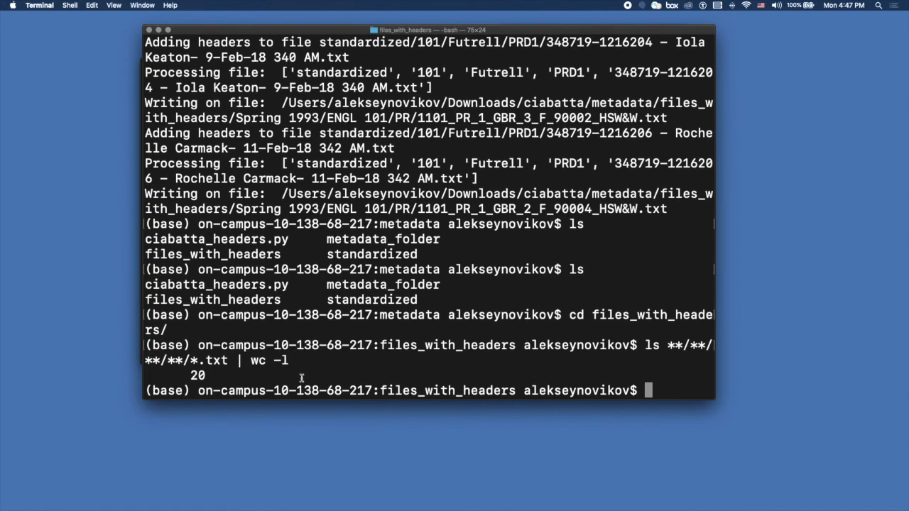
double_click(197, 375)
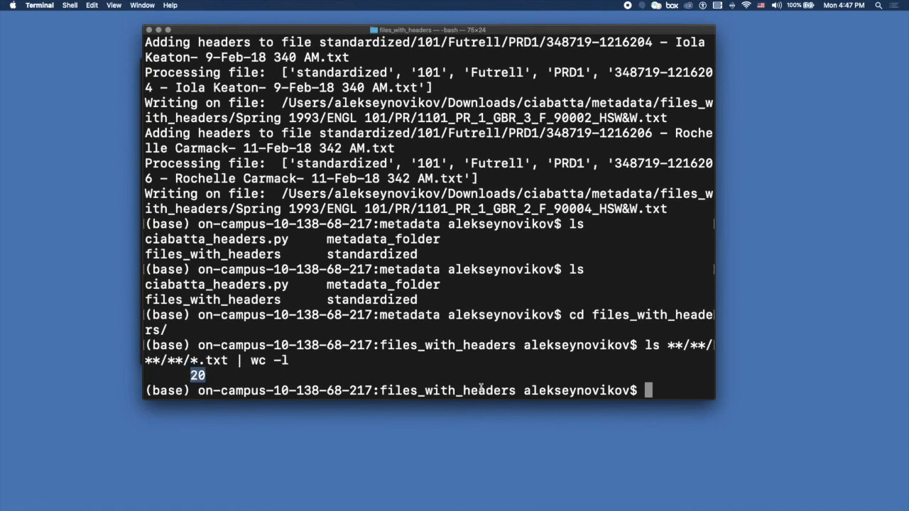